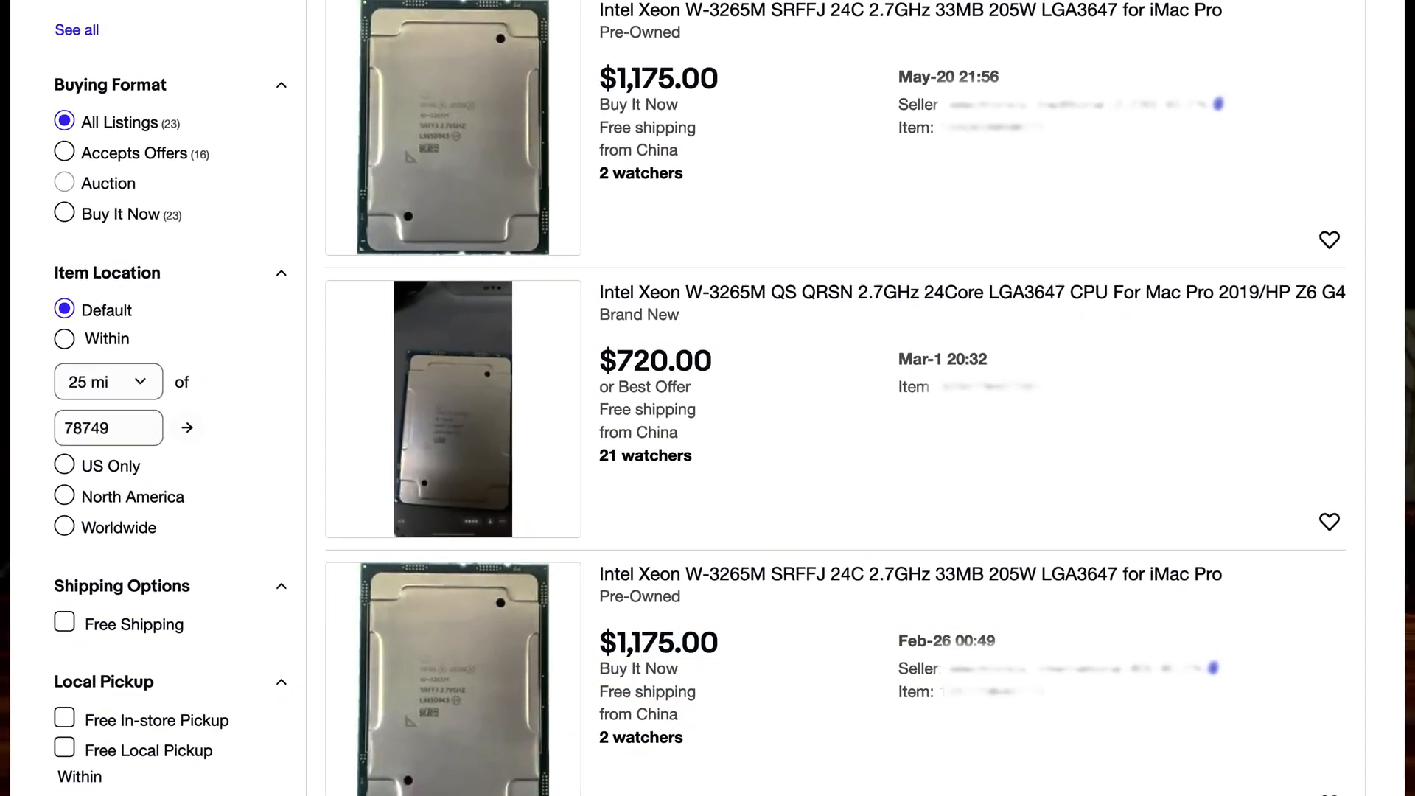
scroll("down", 3)
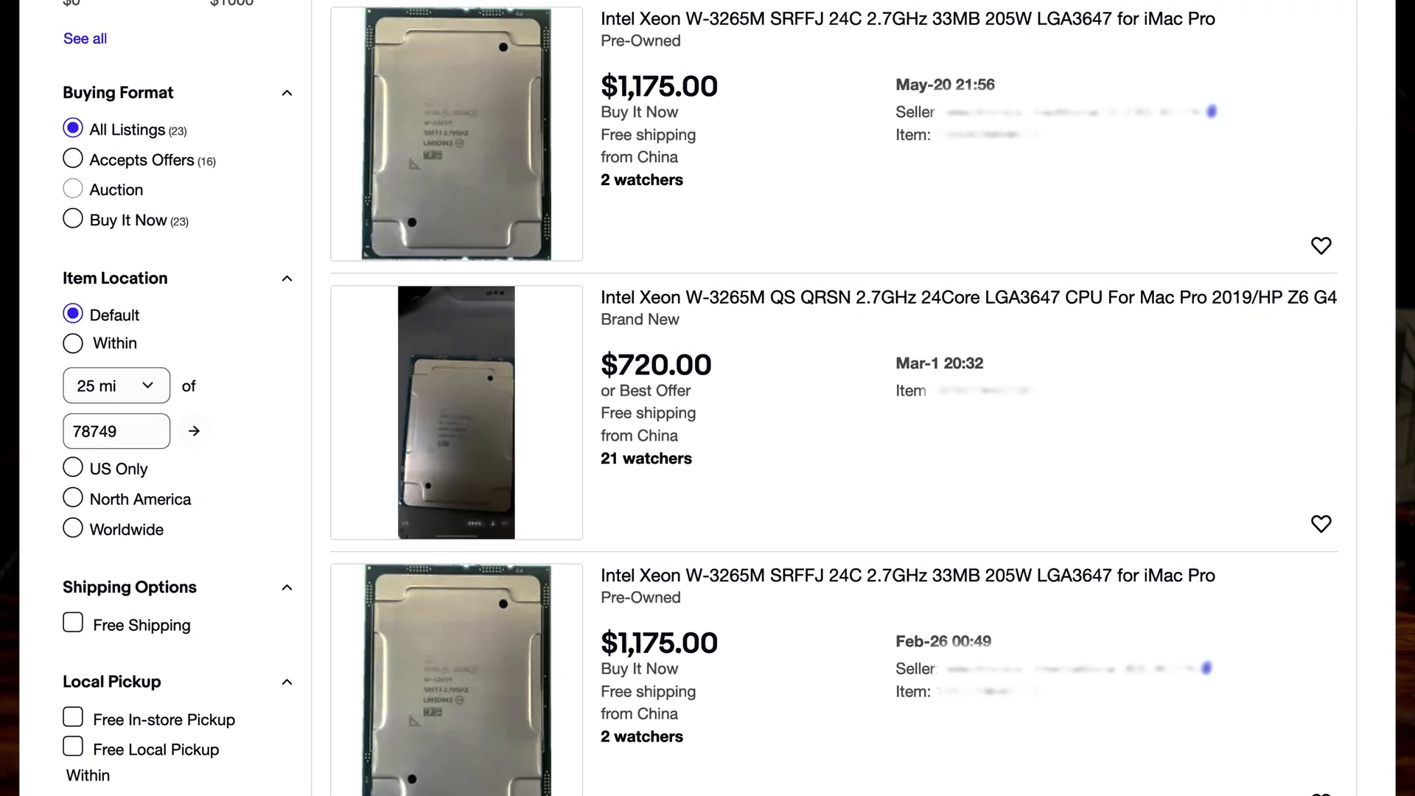
scroll("down", 3)
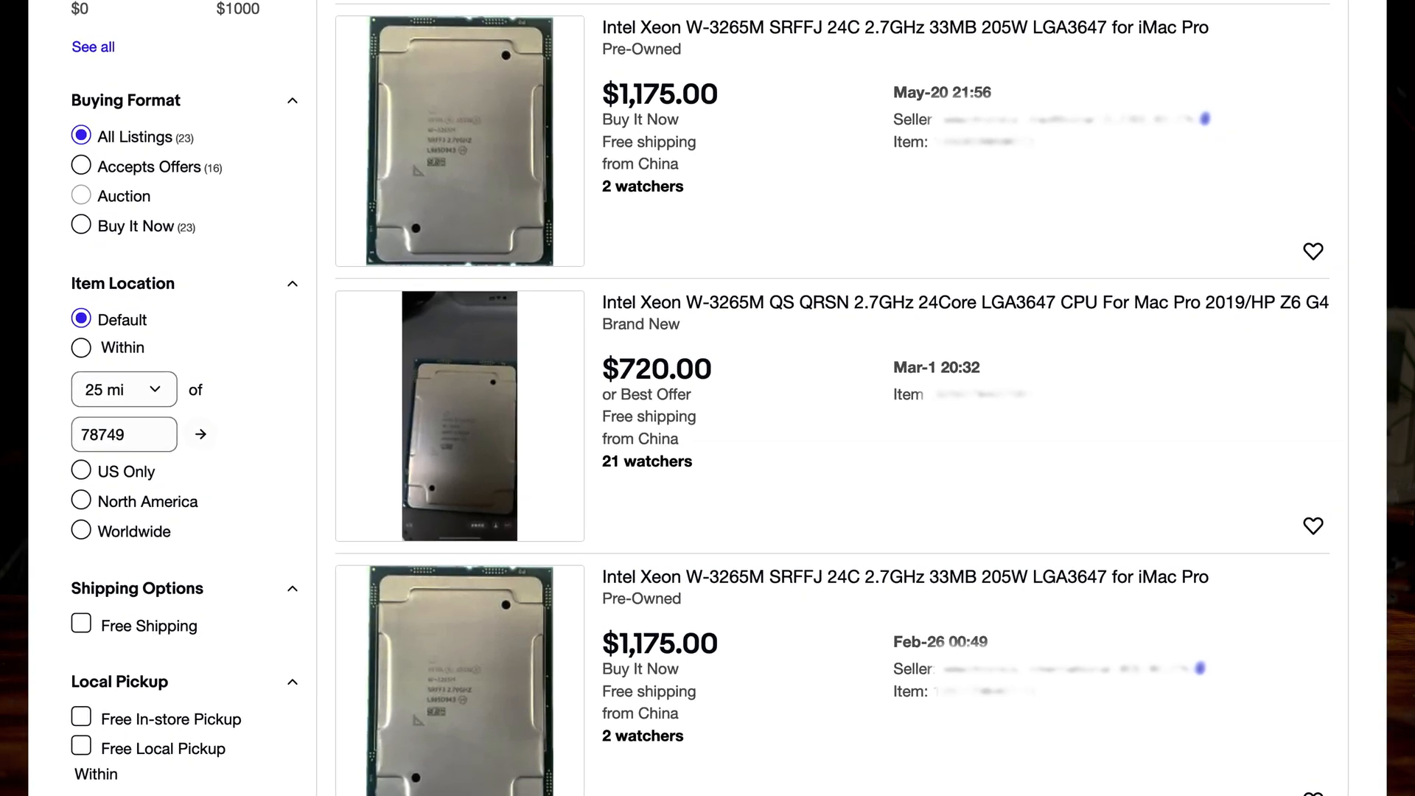
scroll("down", 3)
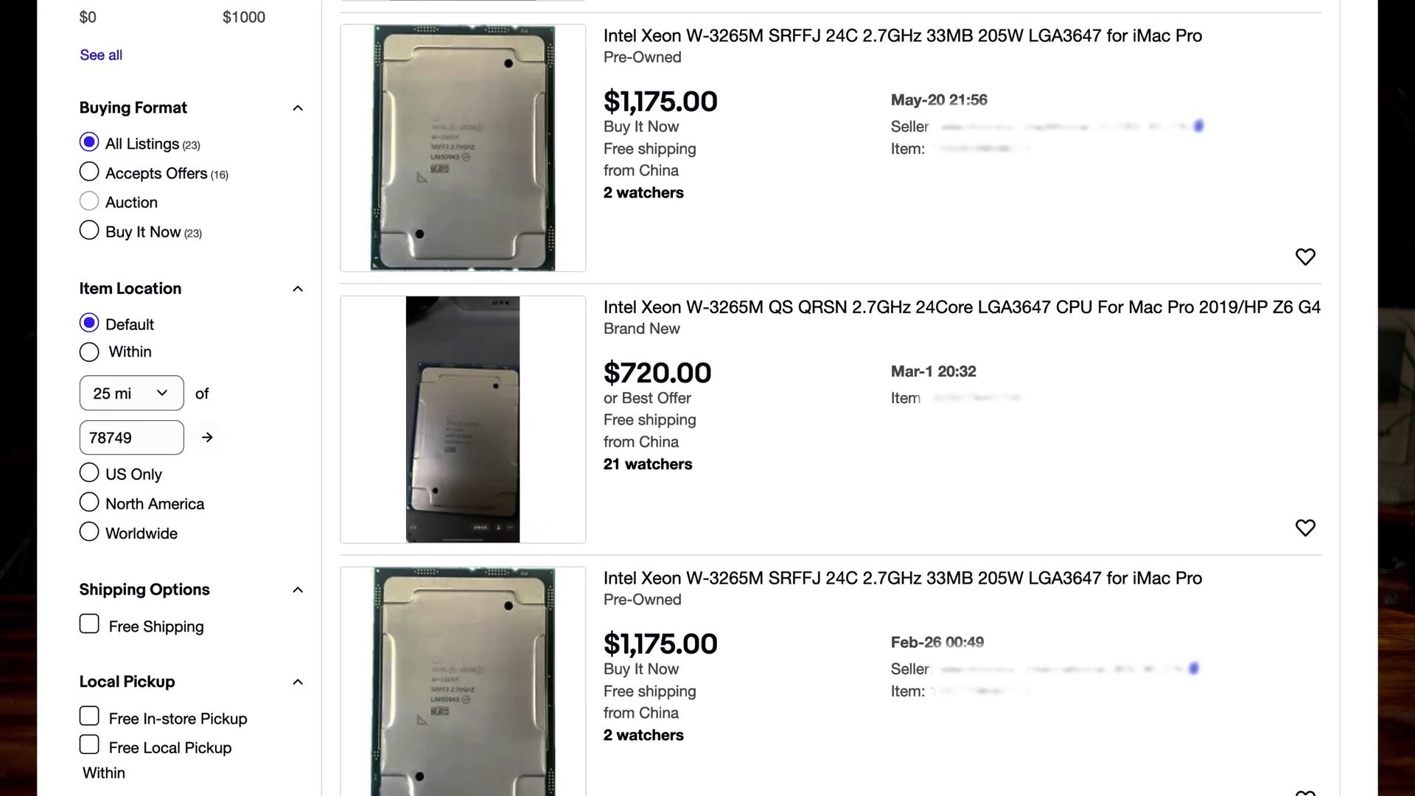